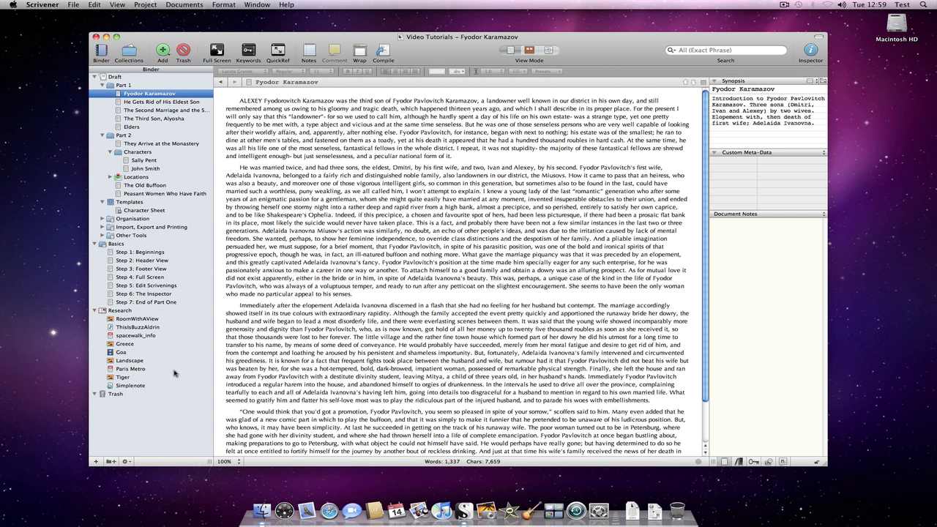
Step: Create a new Simplenote note and begin its text, starting with 'Simple no'
left_click(132, 387)
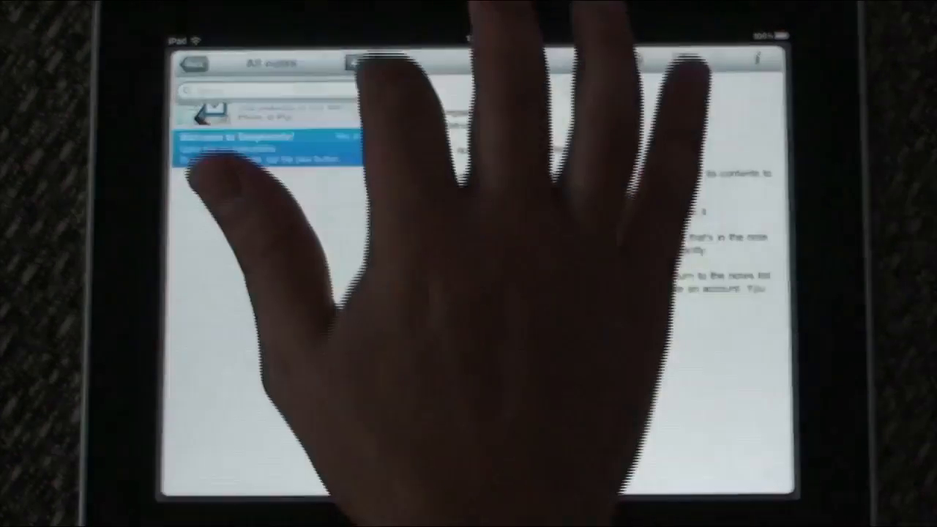
left_click(354, 63)
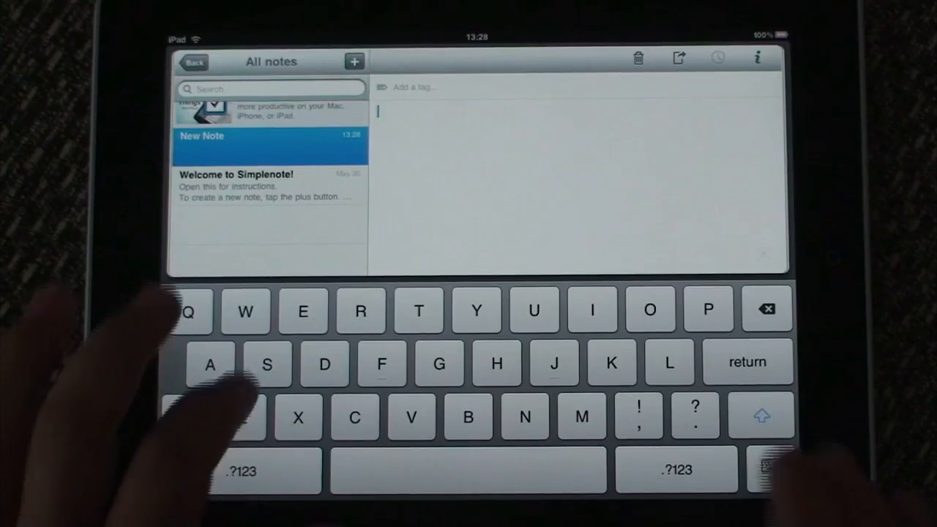
type("Simple no")
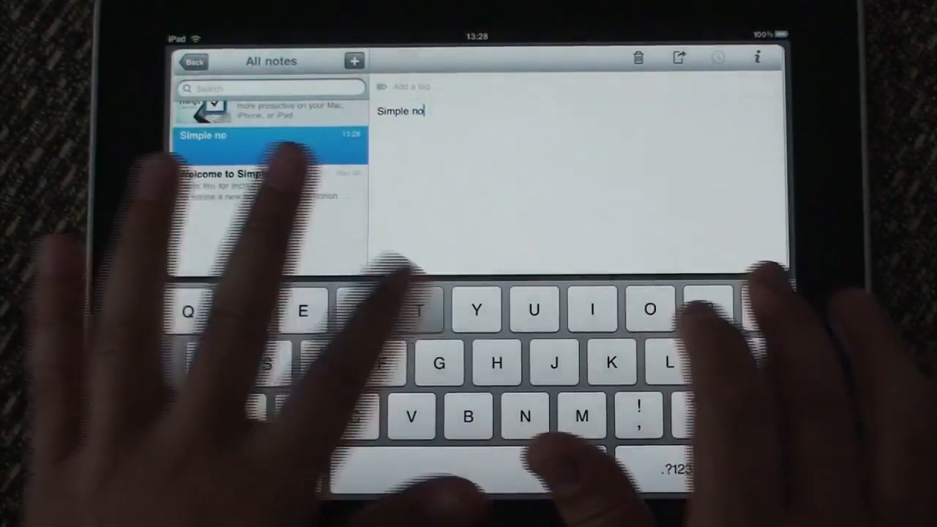
type("te")
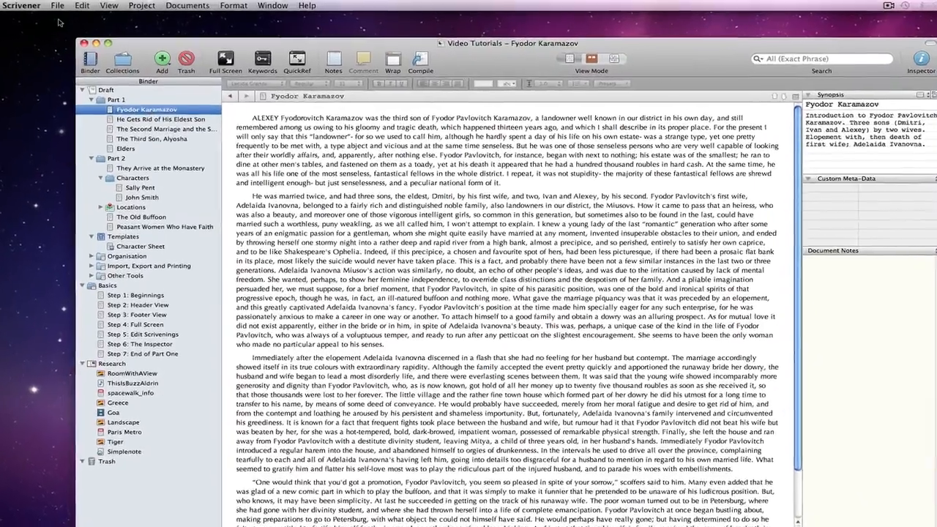
Step: Start Scrivener's Simplenote sync, enter the account password and dismiss the missing-keyword warning
left_click(56, 6)
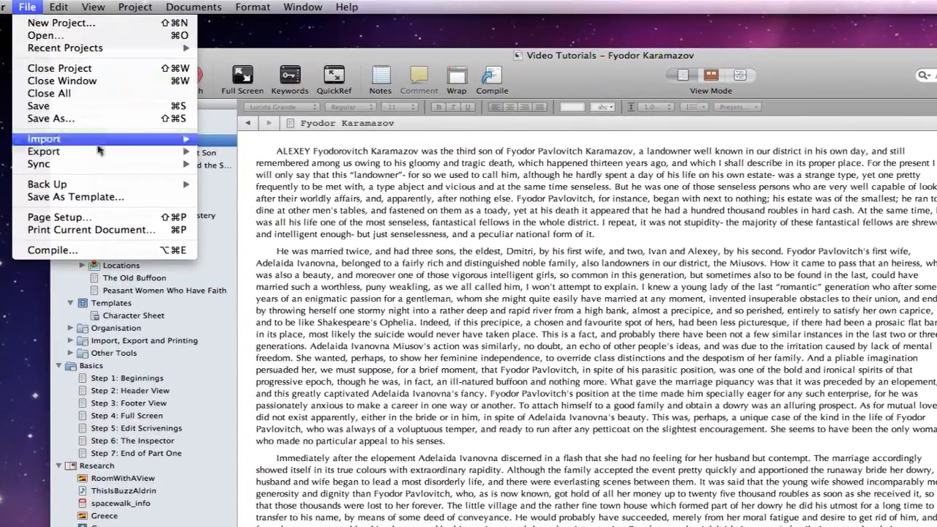
mouse_move(38, 164)
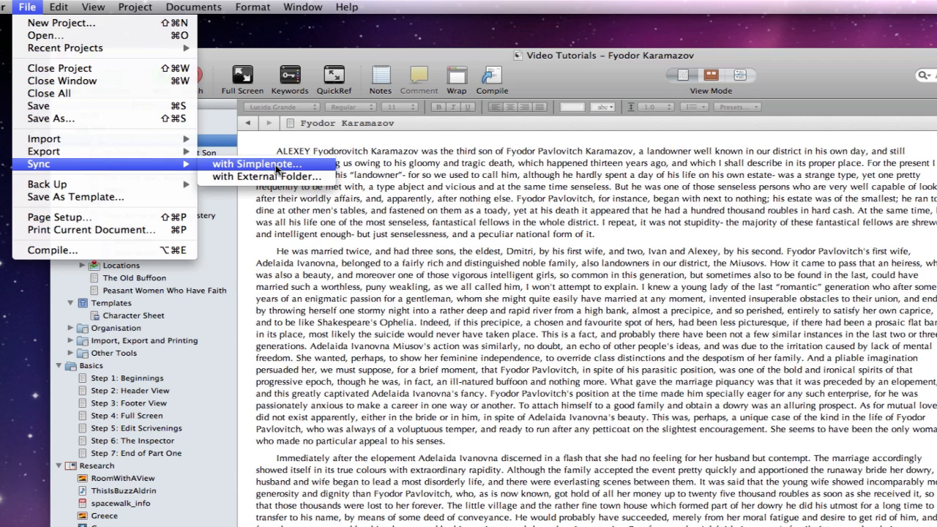
left_click(256, 164)
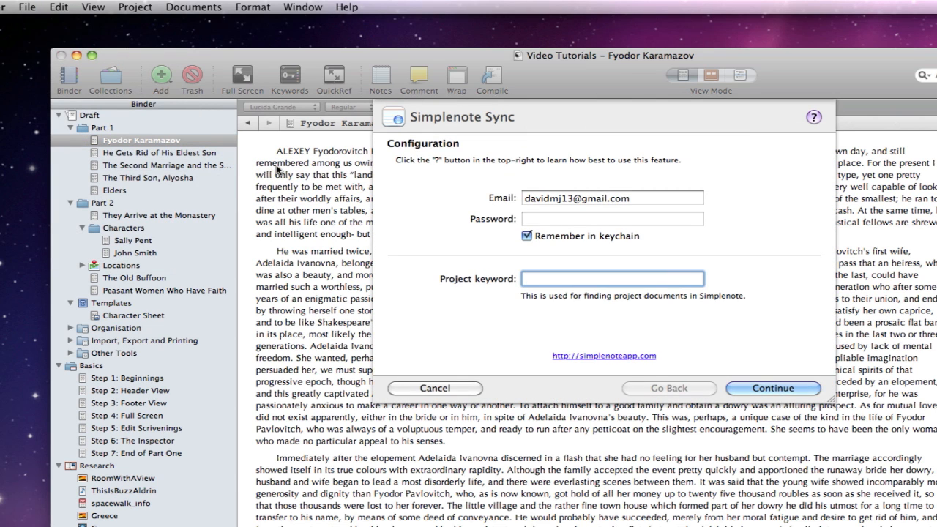
type("•")
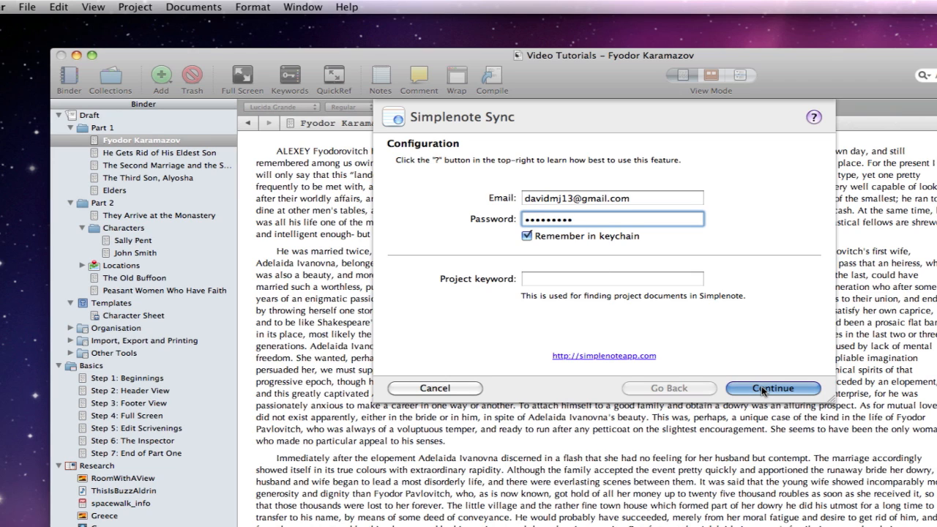
left_click(772, 388)
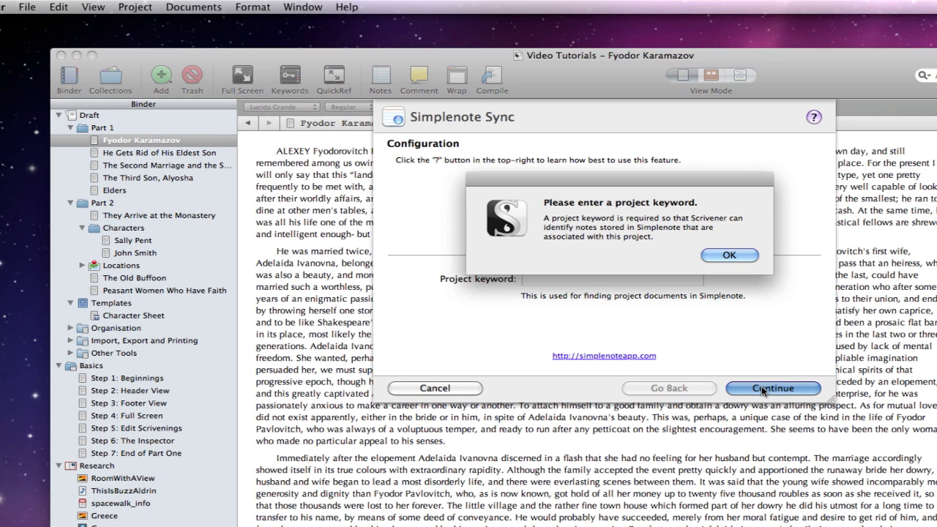
left_click(729, 254)
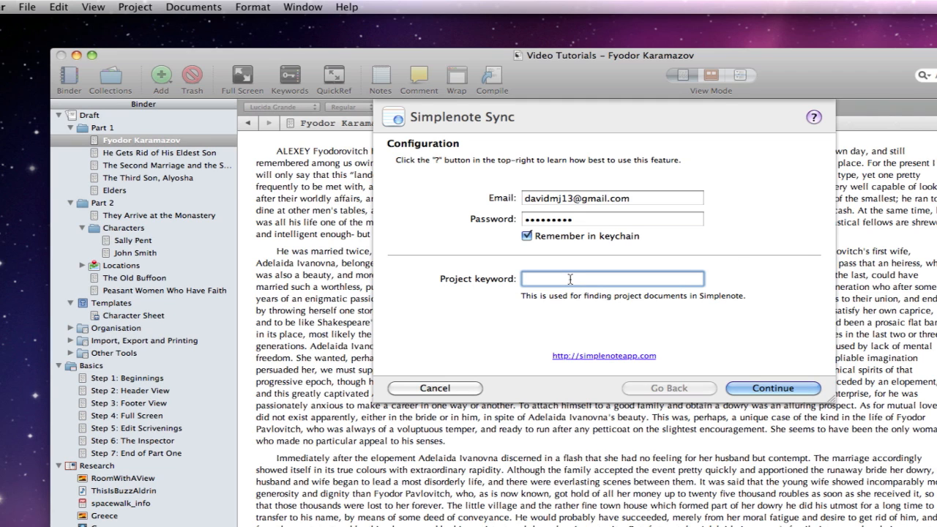
Step: Enter RussianNovel as the project keyword and continue to document selection
type("RussianNovel")
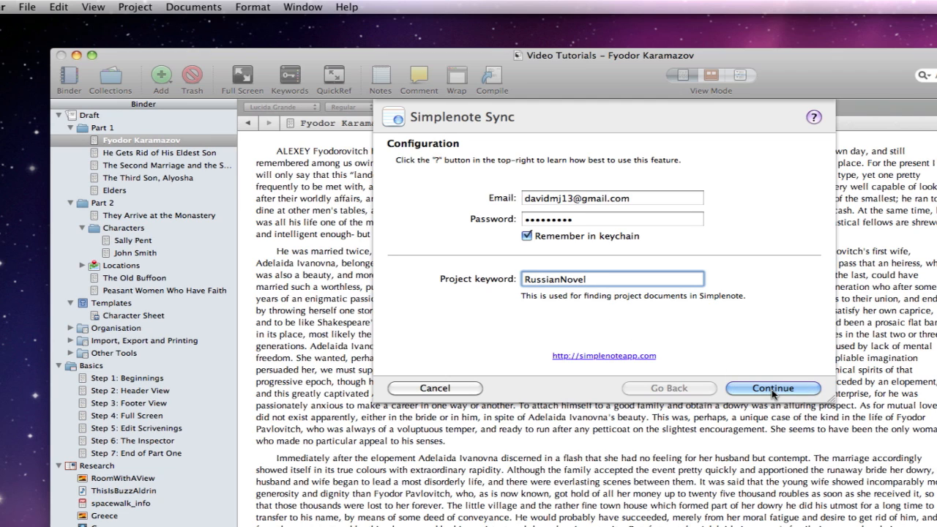
left_click(772, 388)
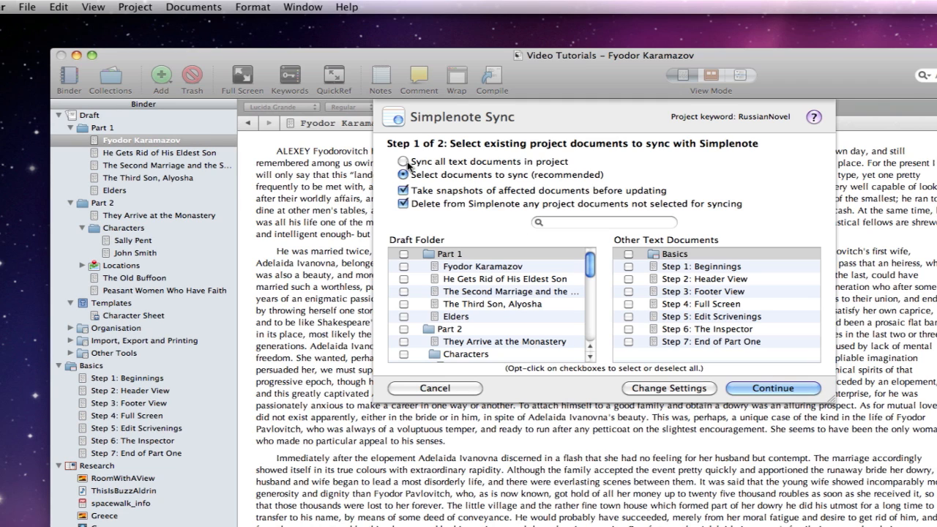
left_click(402, 161)
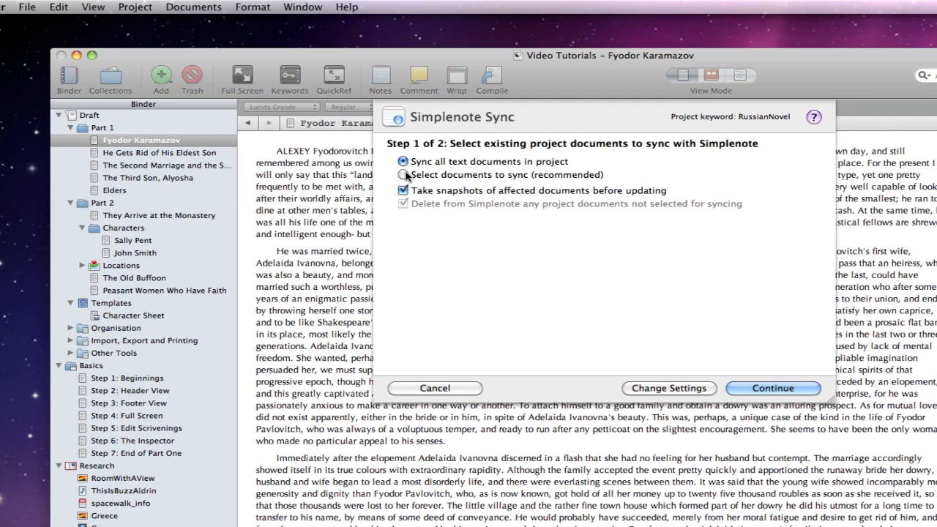
left_click(404, 174)
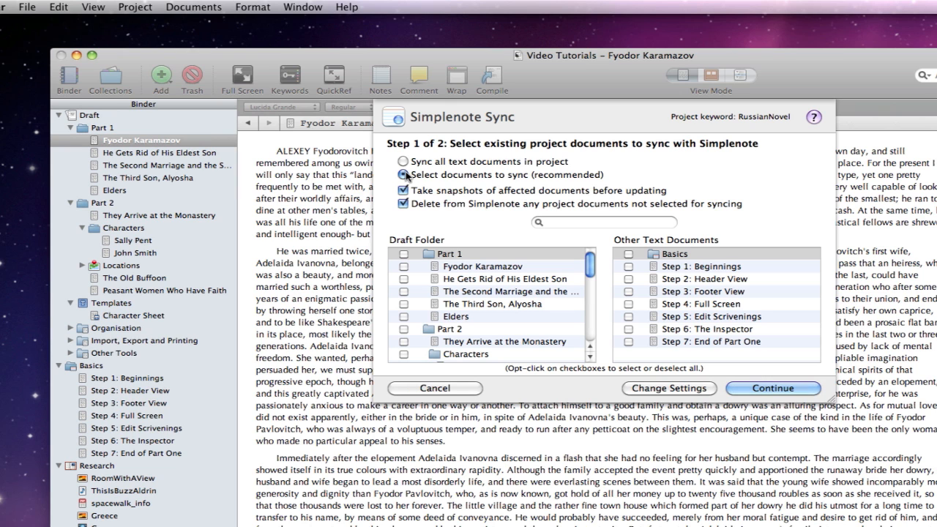
left_click(402, 174)
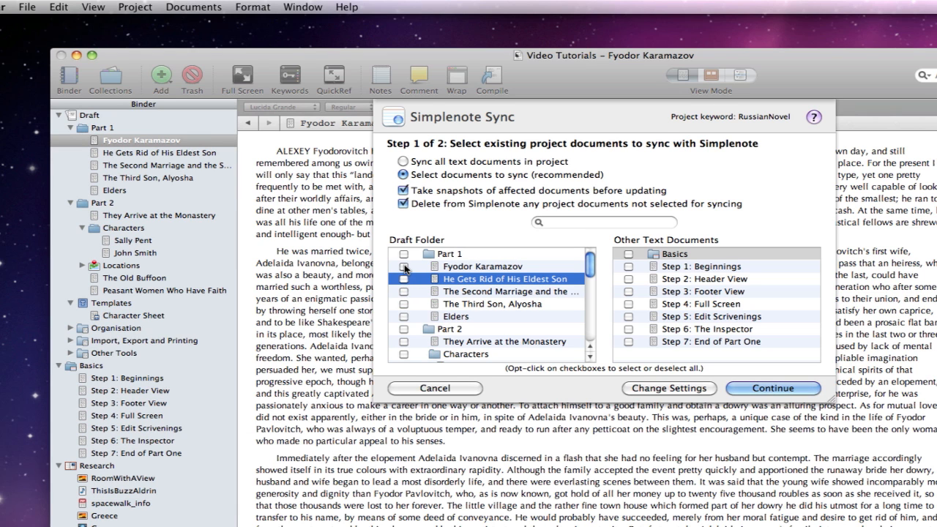
Step: Include the Part 1 chapters and Header View step, keep Take snapshots on, and continue
left_click(404, 266)
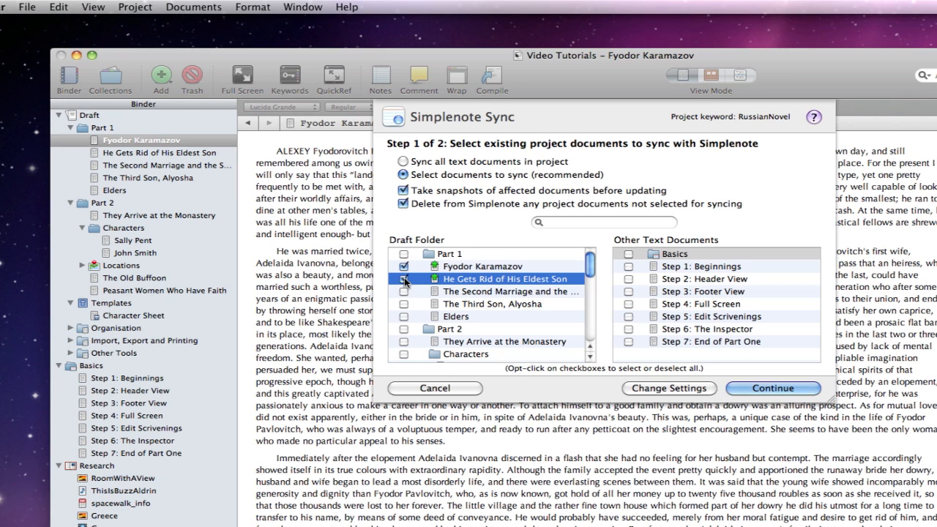
left_click(405, 291)
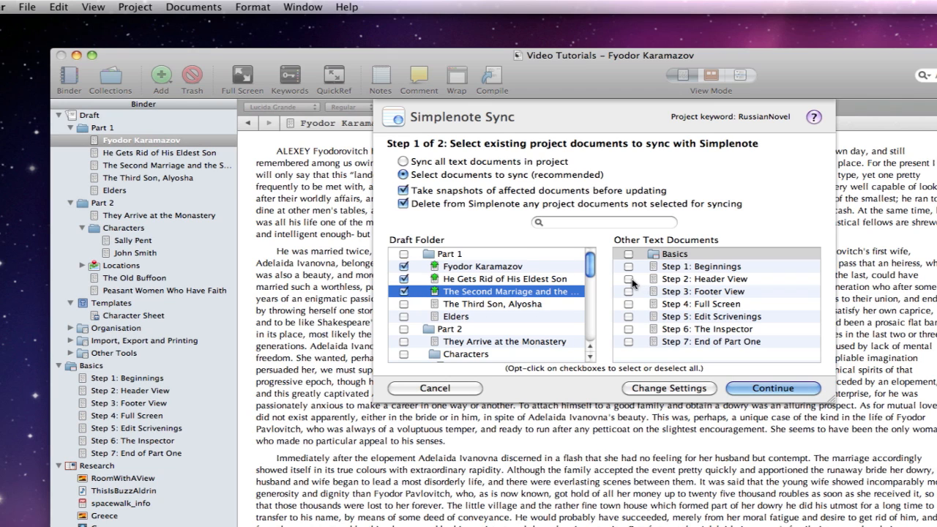
left_click(627, 303)
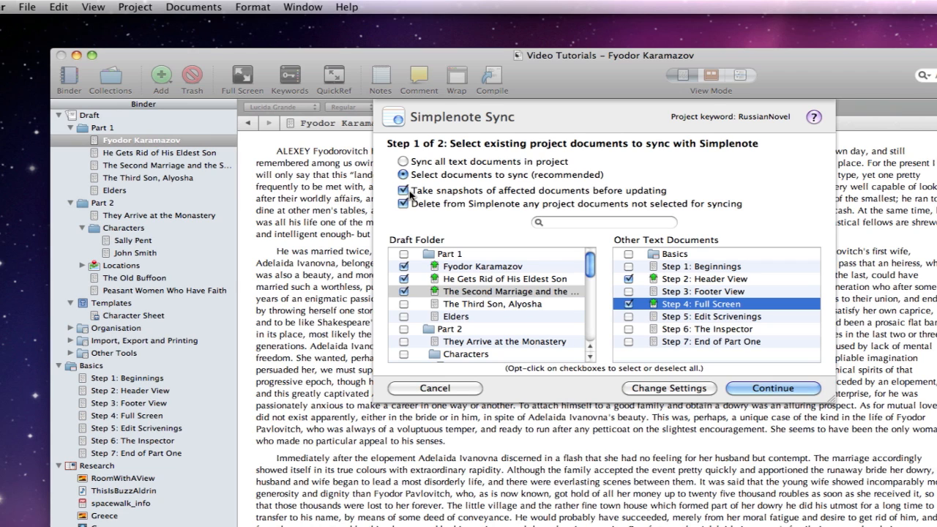
left_click(403, 190)
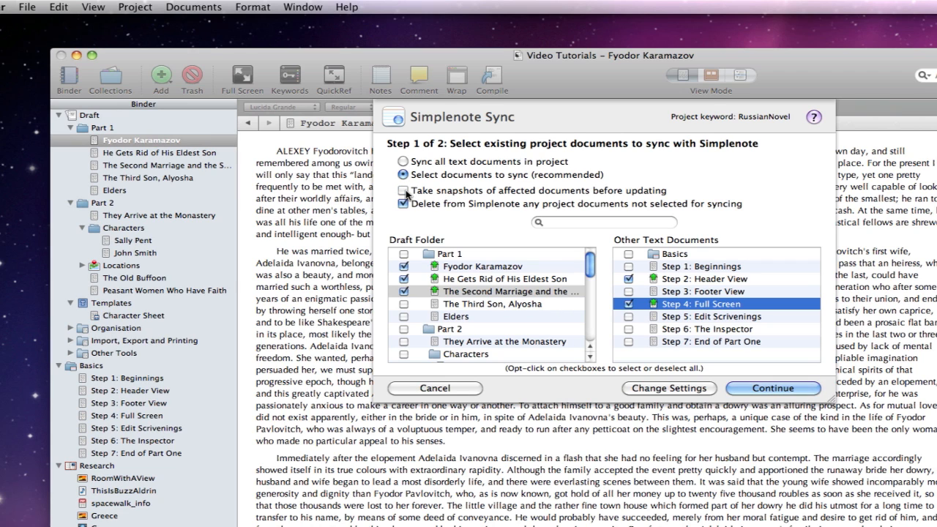
left_click(404, 190)
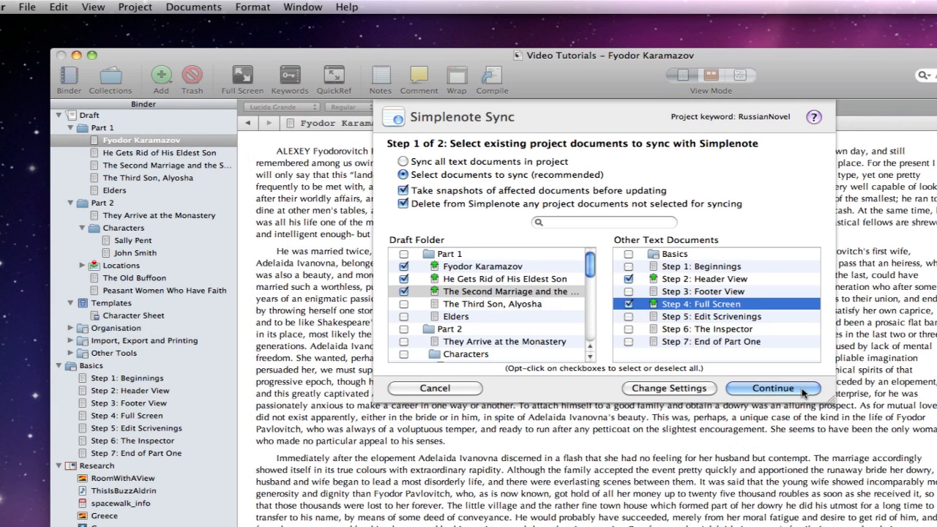
left_click(773, 388)
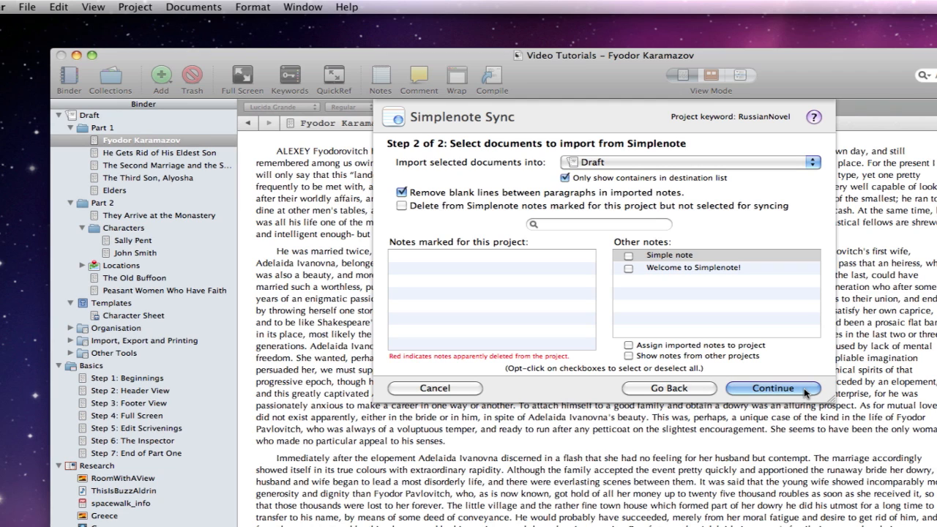
mouse_move(508, 309)
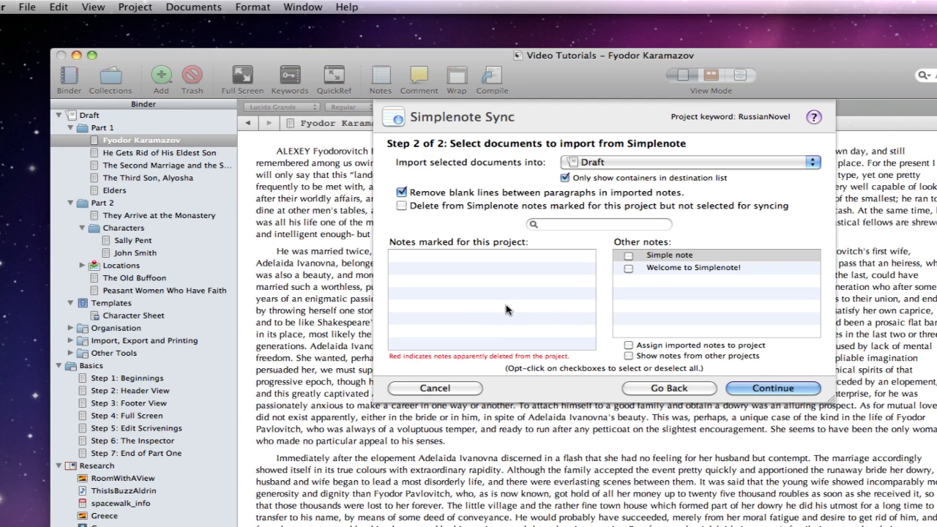
mouse_move(471, 293)
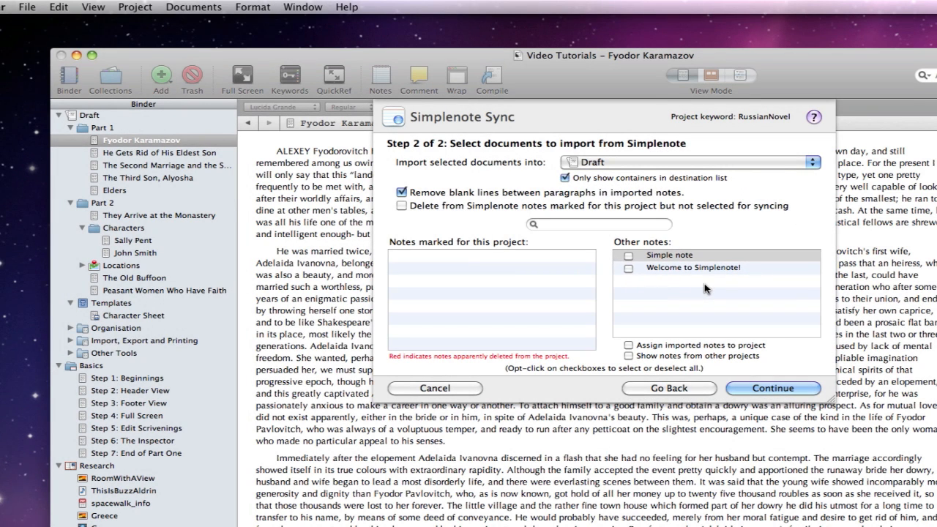
left_click(685, 161)
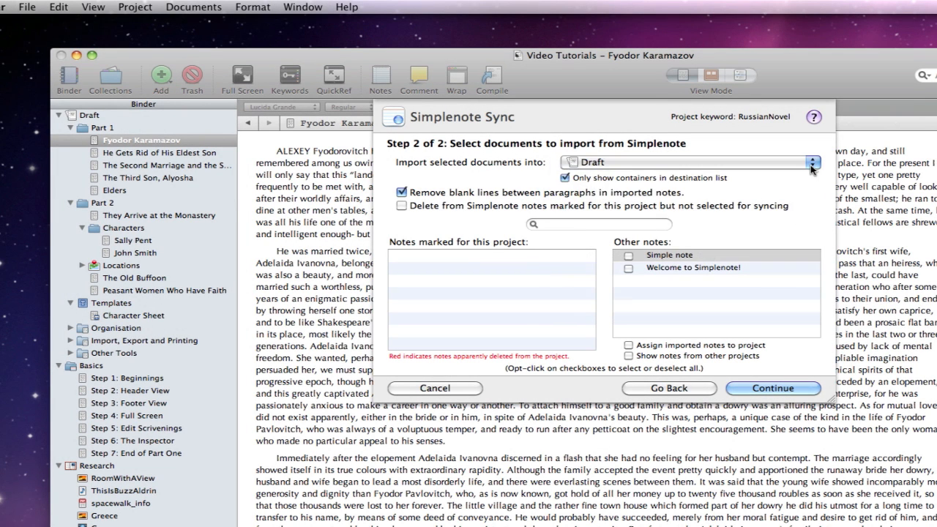
left_click(772, 388)
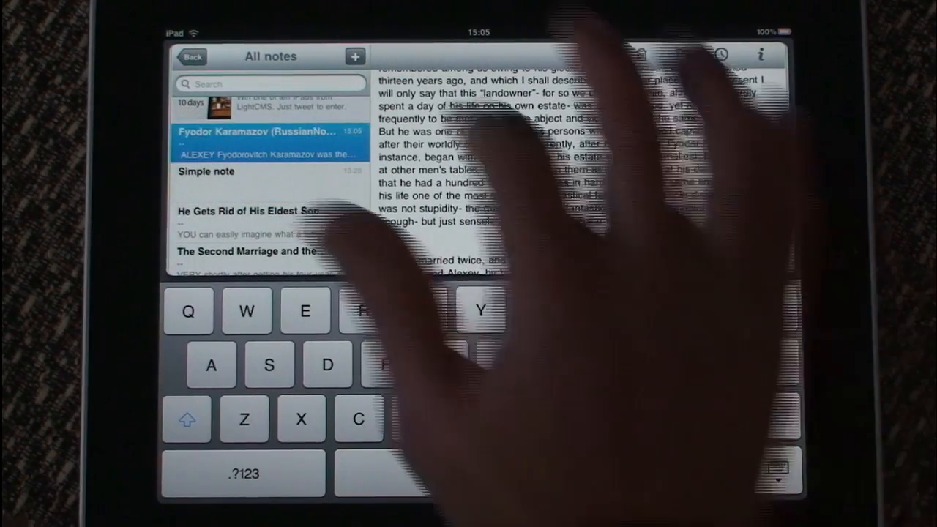
Step: Write a new note reading 'Idea (RussianNovel)' with 'Peasant revolt' on the next line
left_click(354, 56)
type("Idea (R")
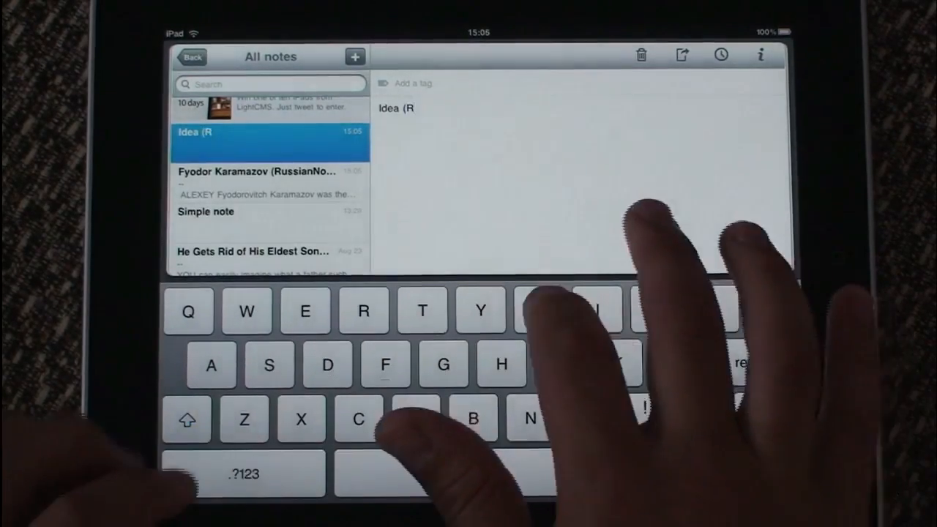
type("ussian")
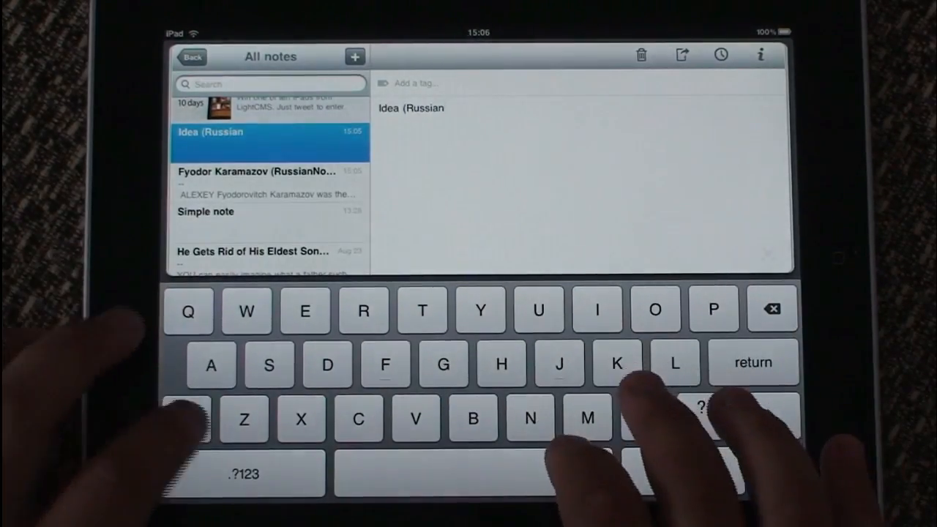
type("Novel)")
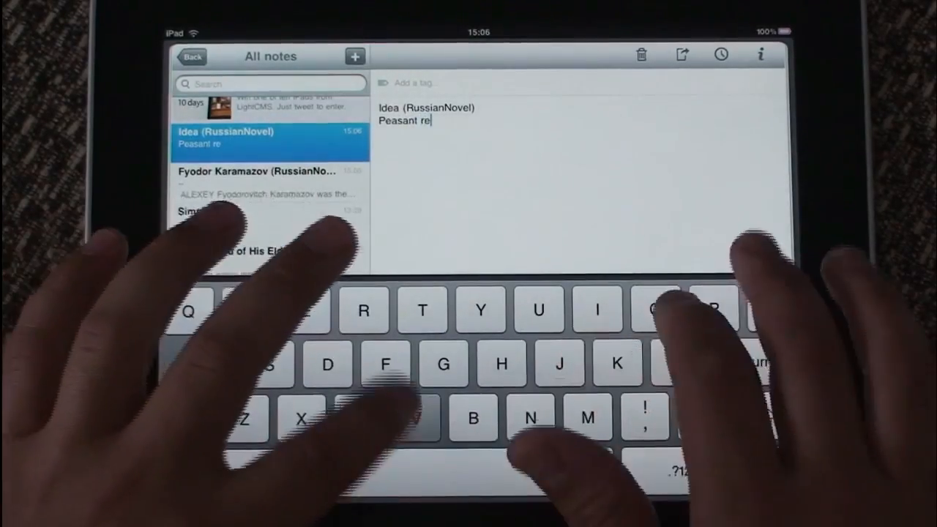
key("Return")
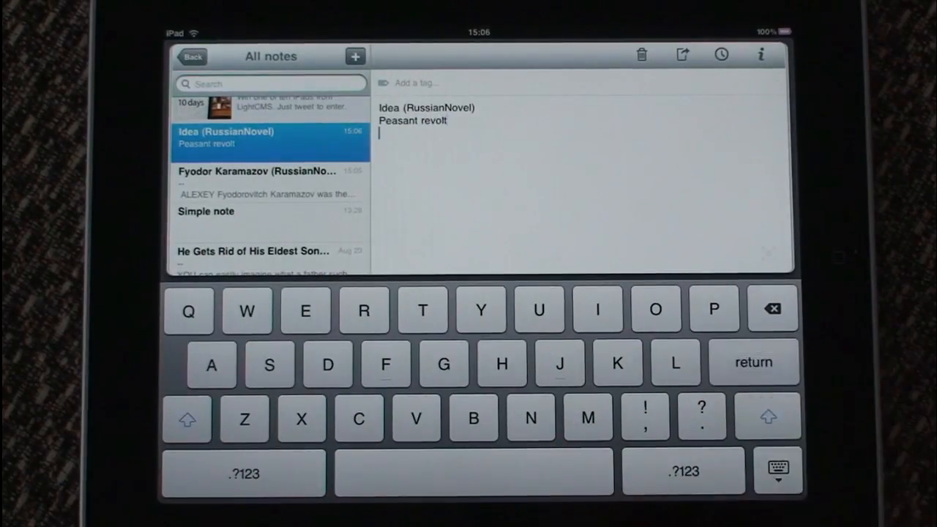
left_click(354, 56)
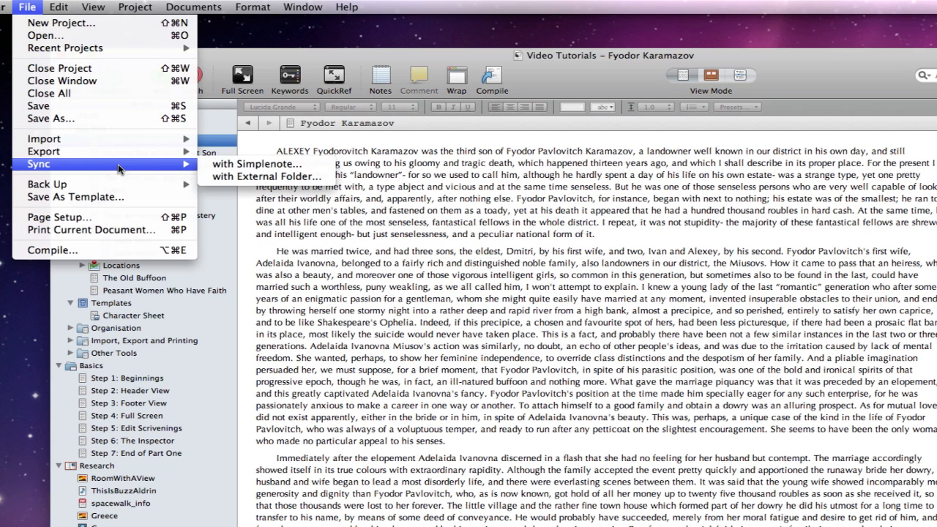
Step: Run Simplenote sync again, keeping the same documents selected, and continue to the import step
left_click(255, 164)
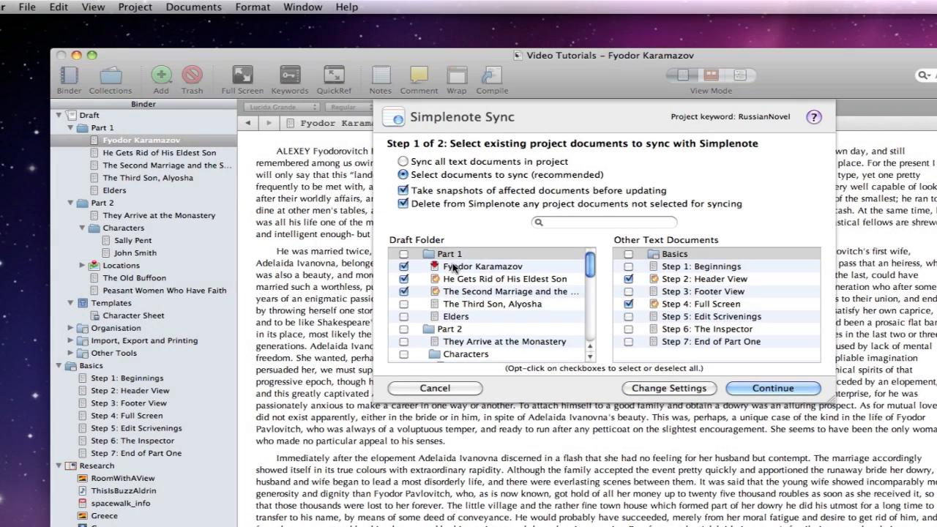
left_click(773, 388)
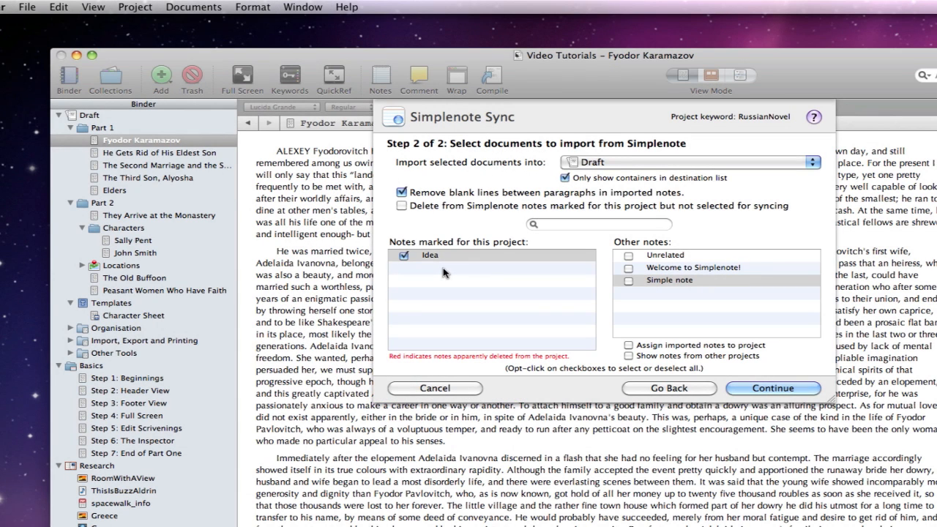
mouse_move(630, 261)
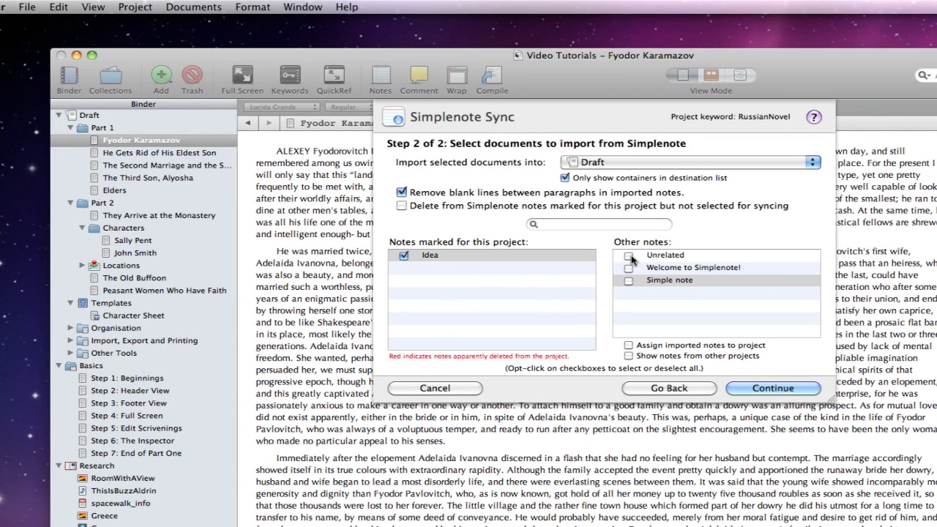
Step: Keep the Idea note marked for import into Draft and run the import
left_click(627, 255)
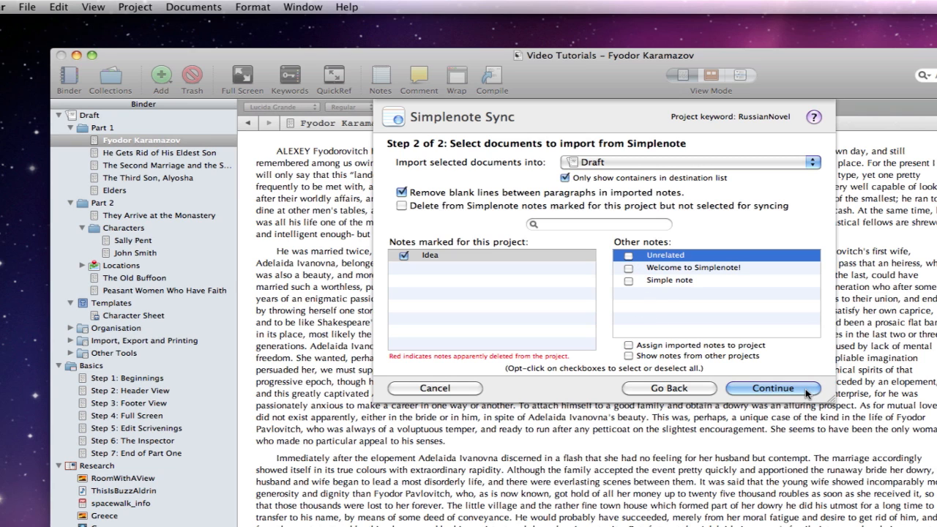
left_click(773, 388)
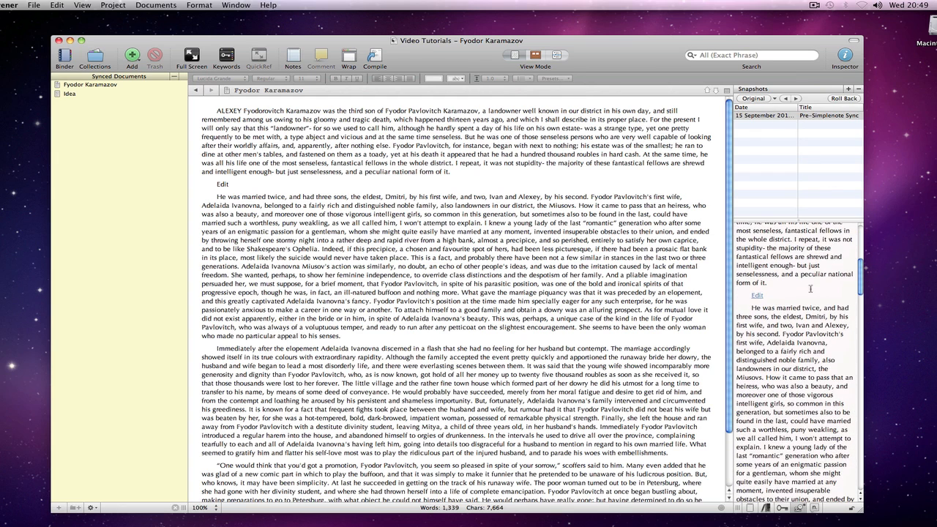
Step: View the imported Idea document and confirm it sits under Draft in the binder
left_click(70, 93)
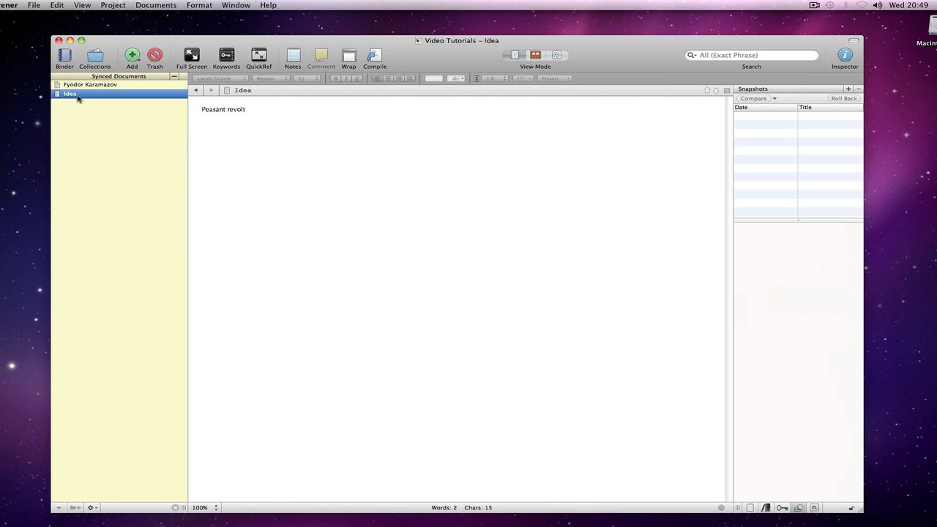
left_click(82, 6)
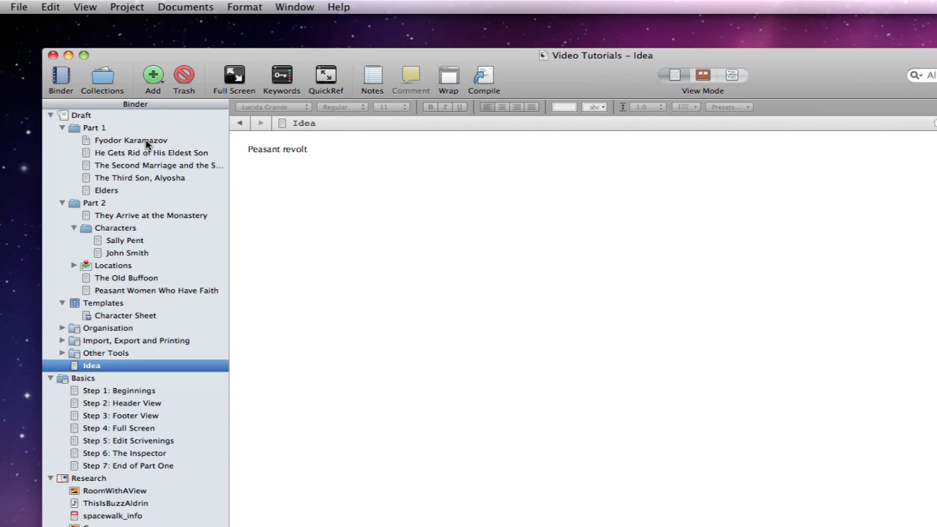
Step: Add the line 'Another edit' to Fyodor Karamazov and start another Simplenote sync
left_click(130, 141)
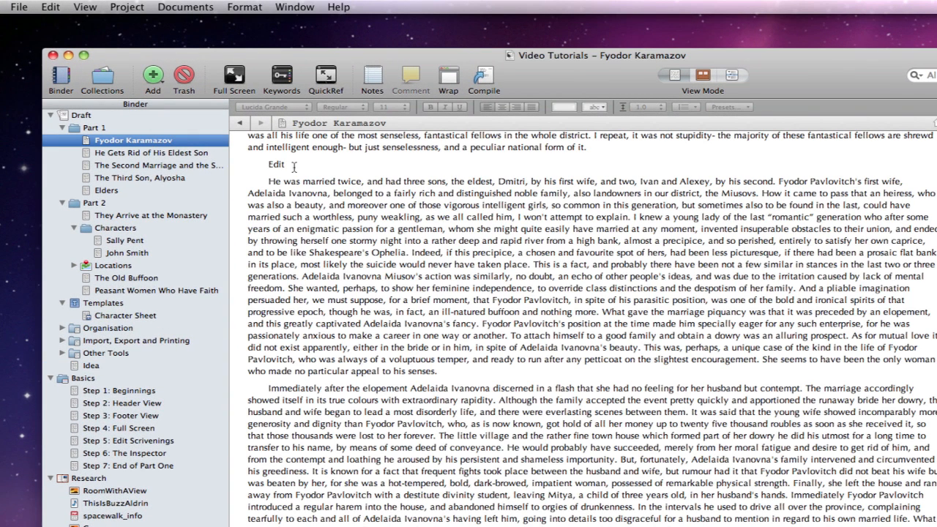
type("Another edit")
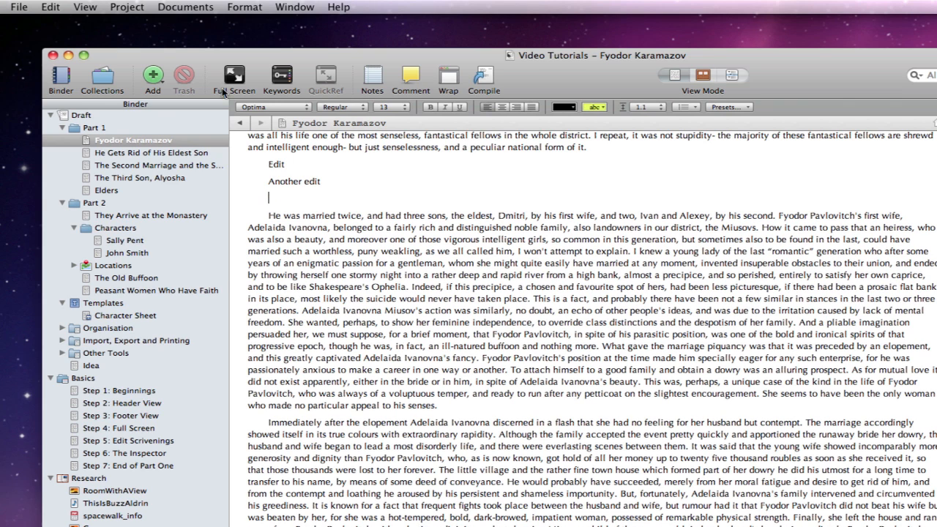
left_click(17, 6)
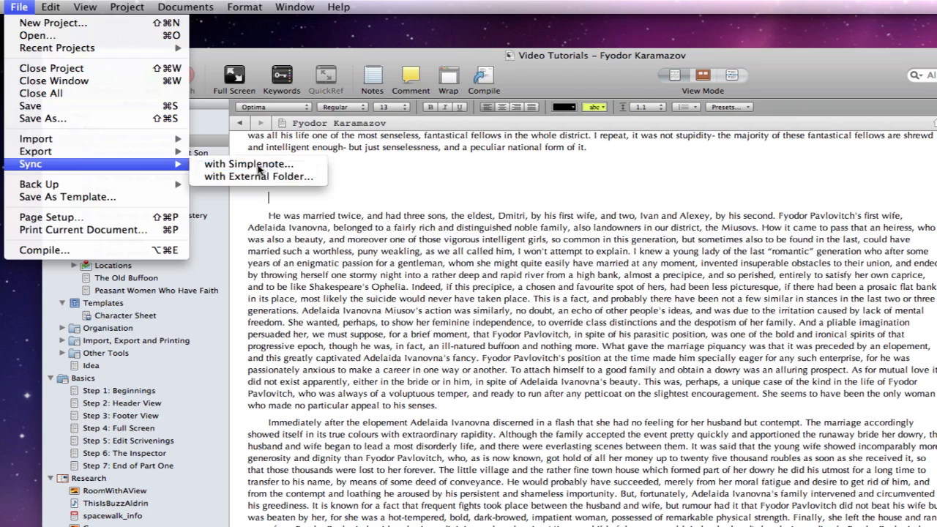
left_click(249, 163)
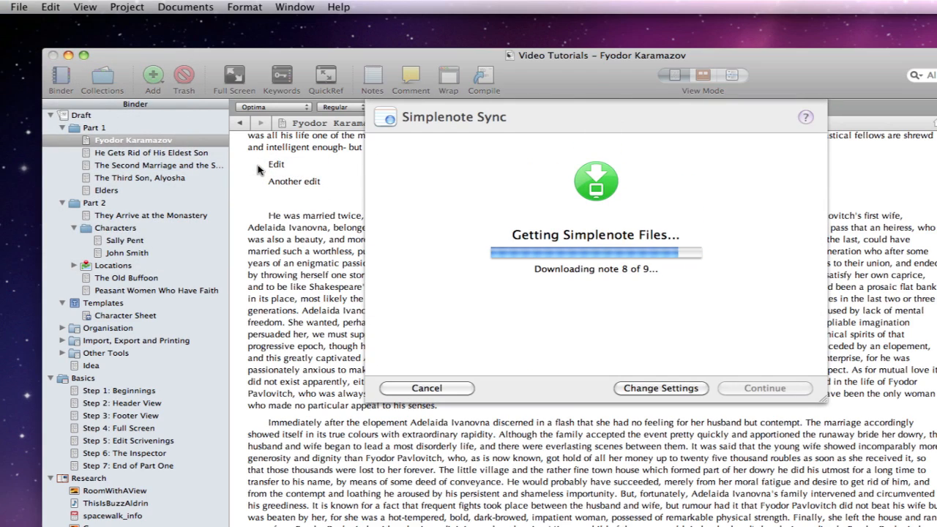